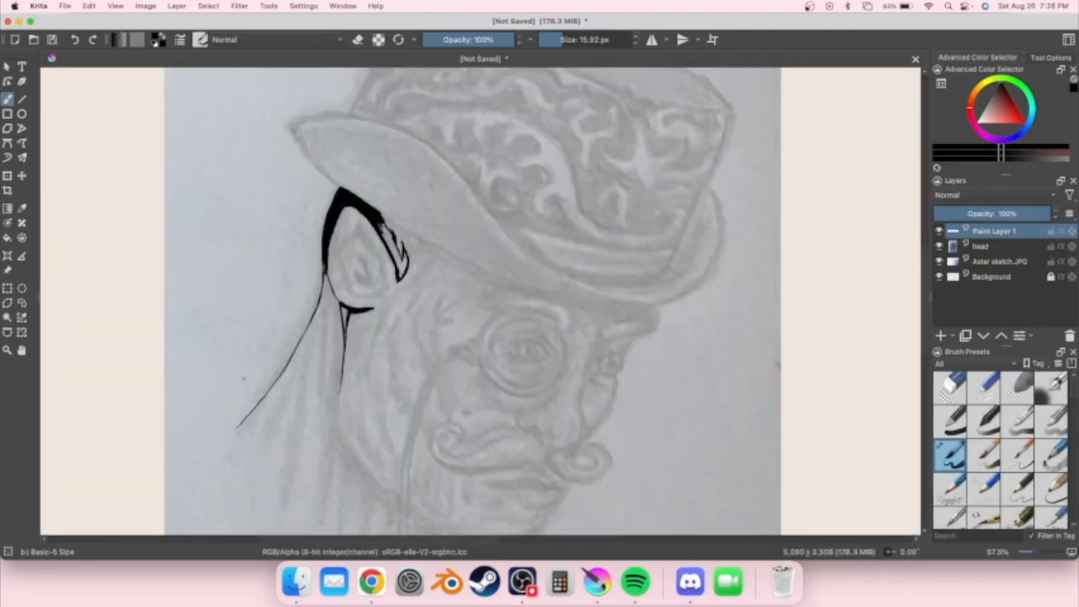
# Ink the gnome's ear outline and the curve of the hat brim in black.
pyautogui.moveTo(388, 236); pyautogui.dragTo(711, 193)
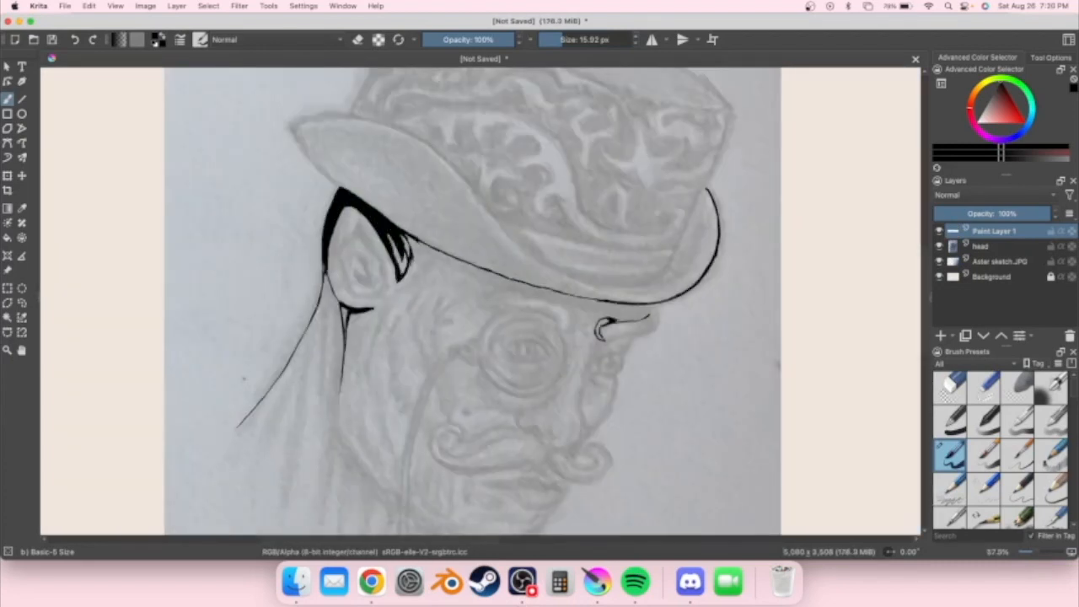
pyautogui.moveTo(405, 253); pyautogui.dragTo(649, 320)
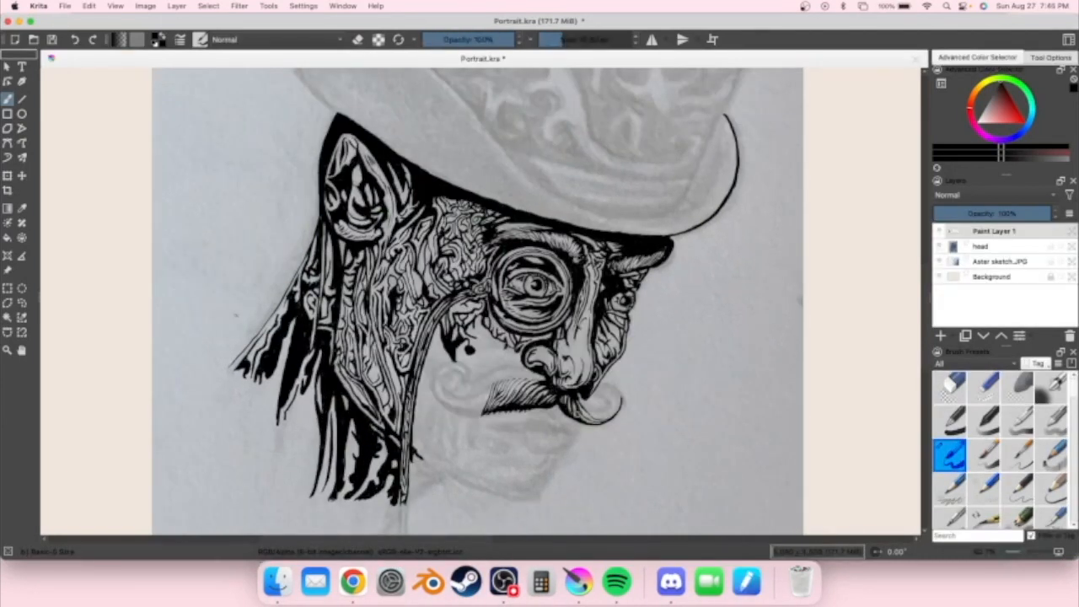
# Trace the hat brim's curved edge in bold black ink above the face.
pyautogui.moveTo(573, 396); pyautogui.dragTo(607, 413)
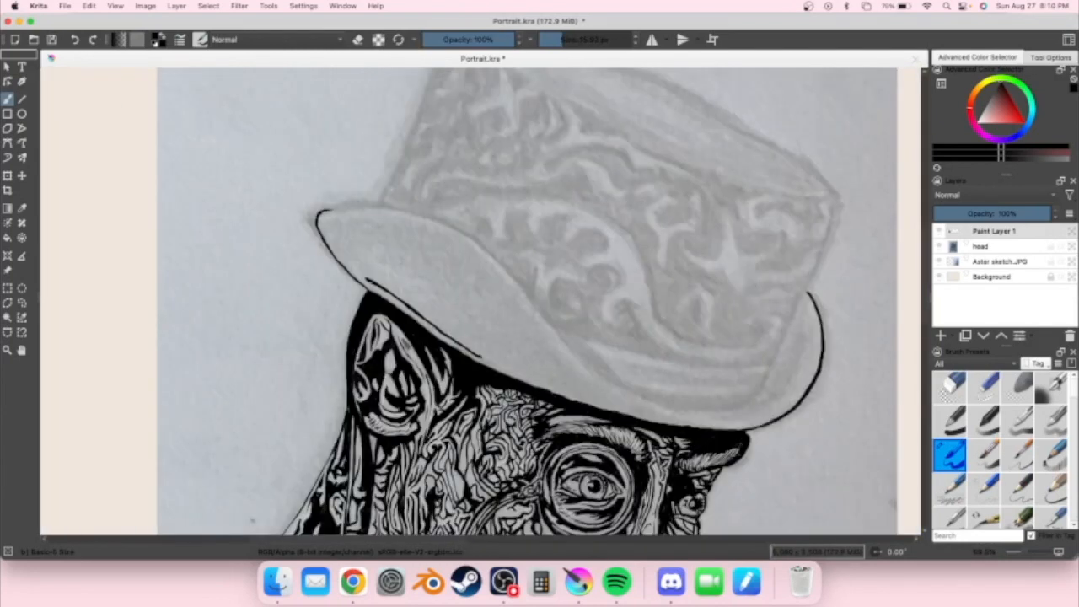
# Fill the hat brim and crown with dense black decorative swirl shapes.
pyautogui.moveTo(329, 222); pyautogui.dragTo(750, 413)
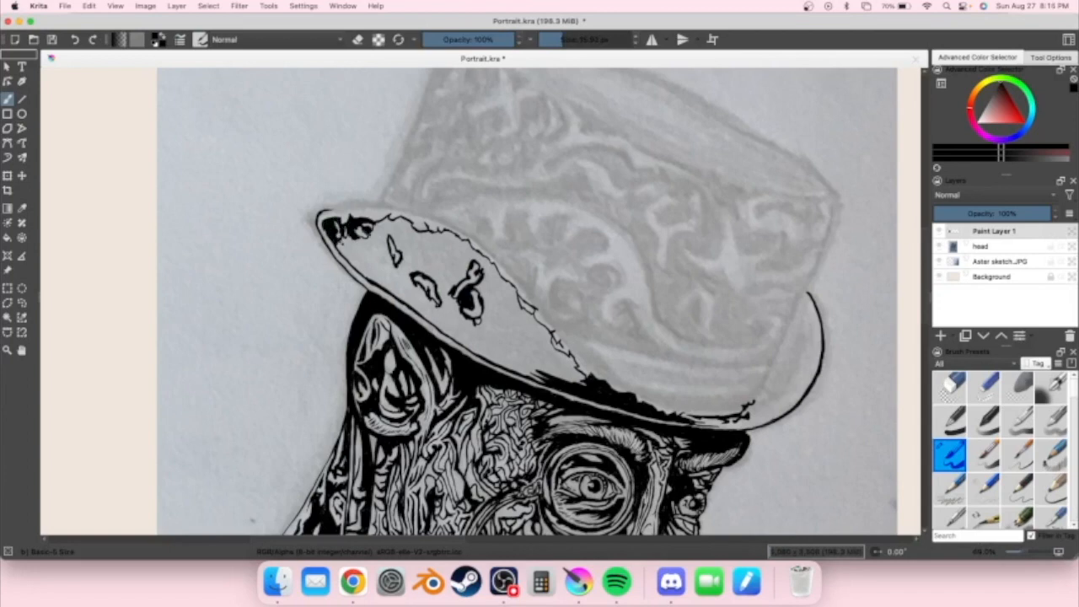
pyautogui.moveTo(353, 236); pyautogui.dragTo(471, 345)
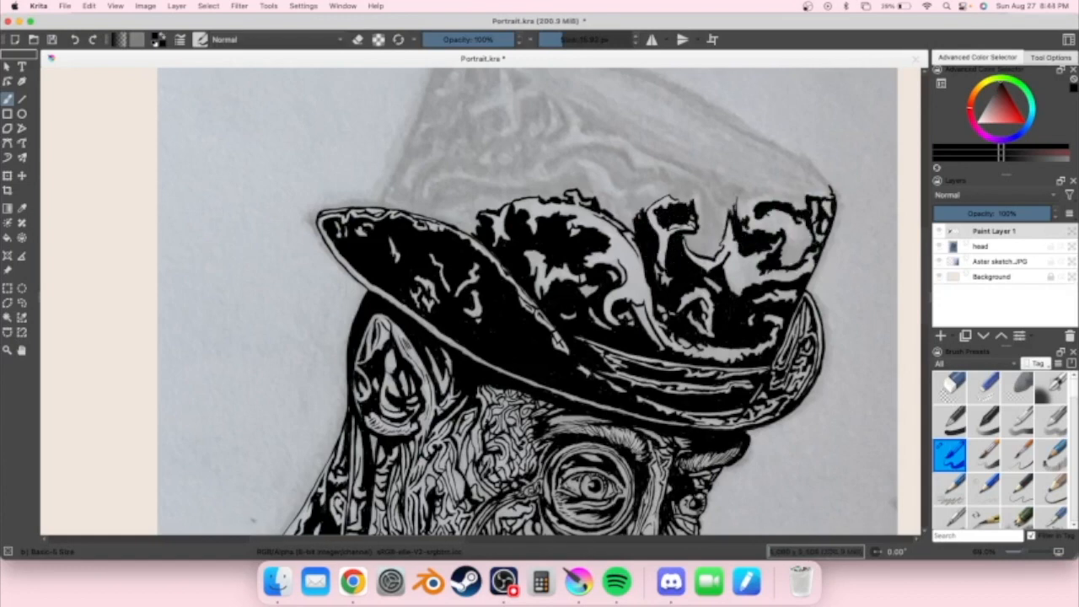
pyautogui.moveTo(809, 202); pyautogui.dragTo(559, 96)
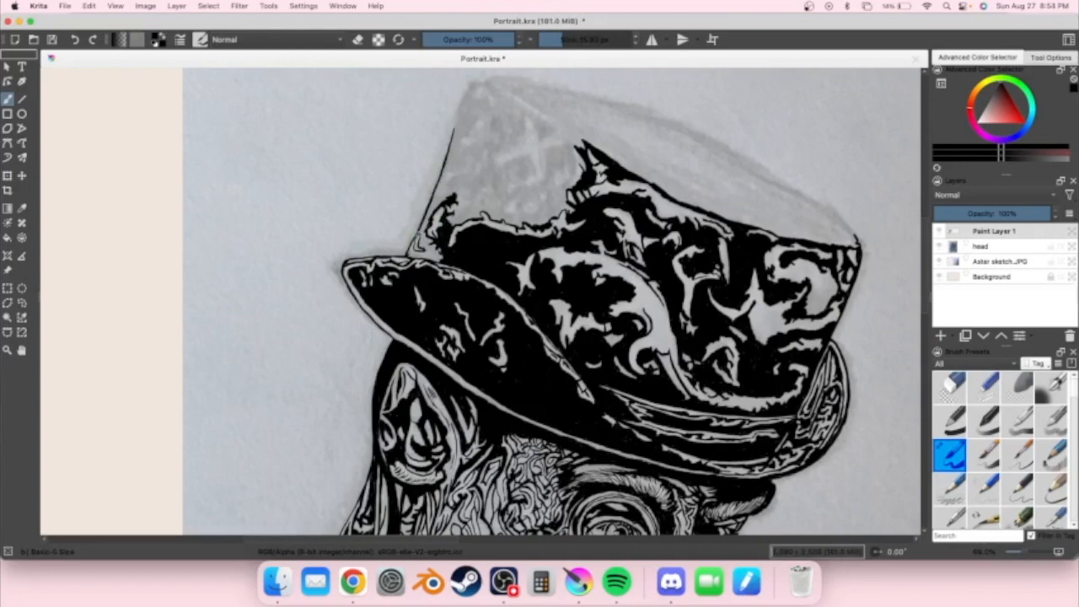
# Finish the crown pattern, then move down to the body for red colouring.
pyautogui.moveTo(472, 84); pyautogui.dragTo(425, 256)
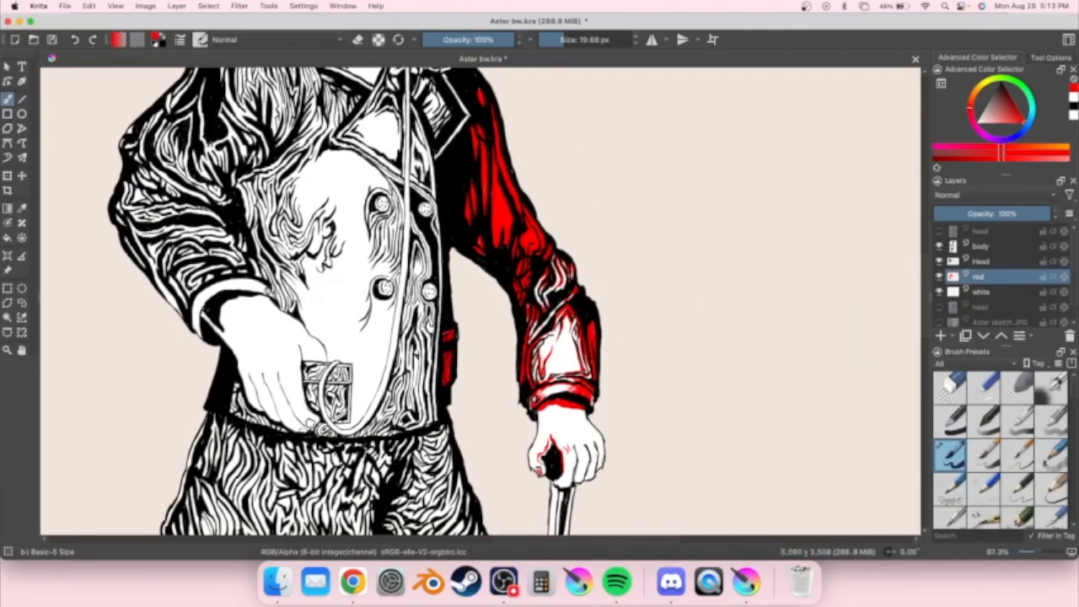
pyautogui.scroll(-3)
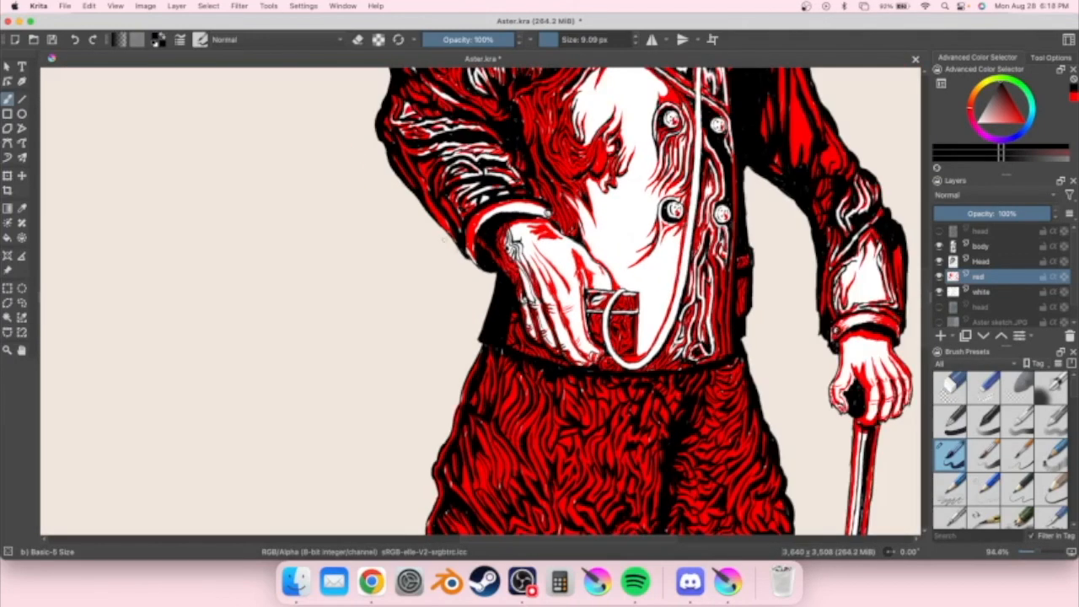
# Colour the jacket and trousers red and add the tenets text ending 'neither praise nor recognition for your work.'.
pyautogui.moveTo(522, 223); pyautogui.dragTo(590, 362)
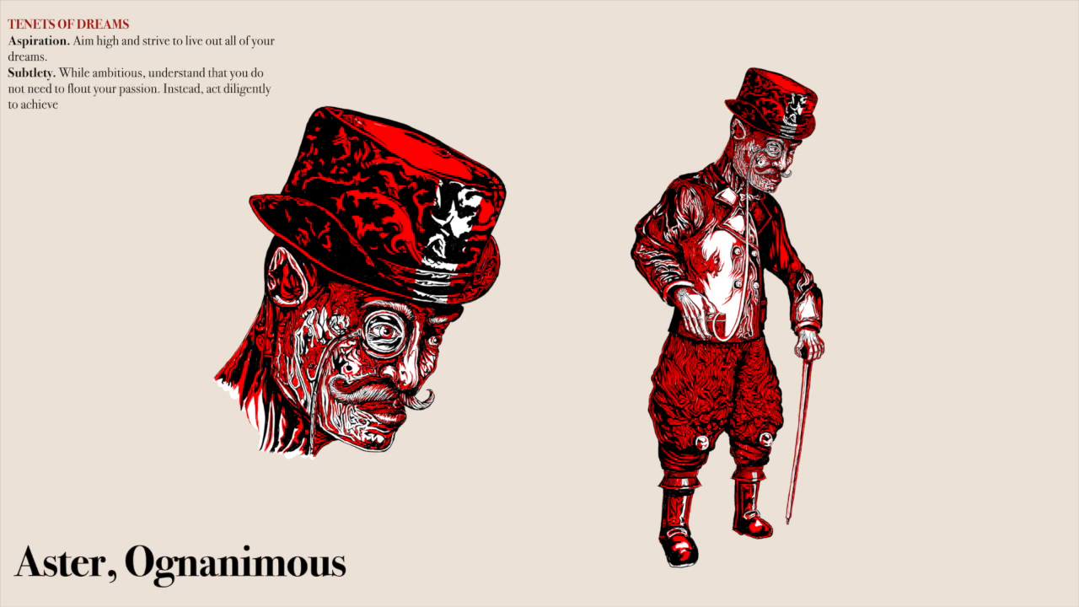
pyautogui.write('your goals, needing neither praise nor recognition for your work.')
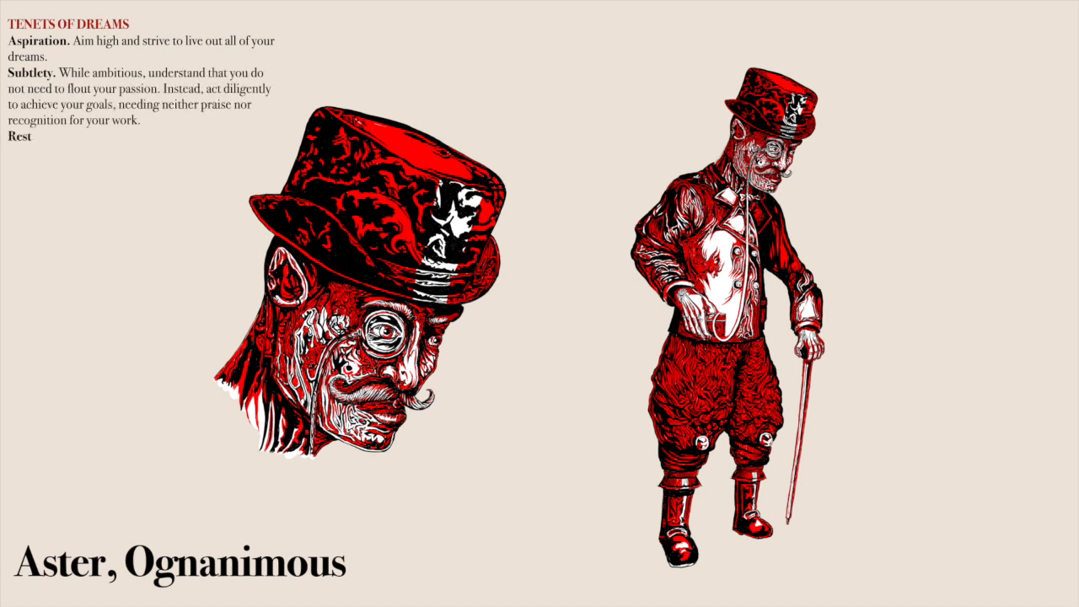